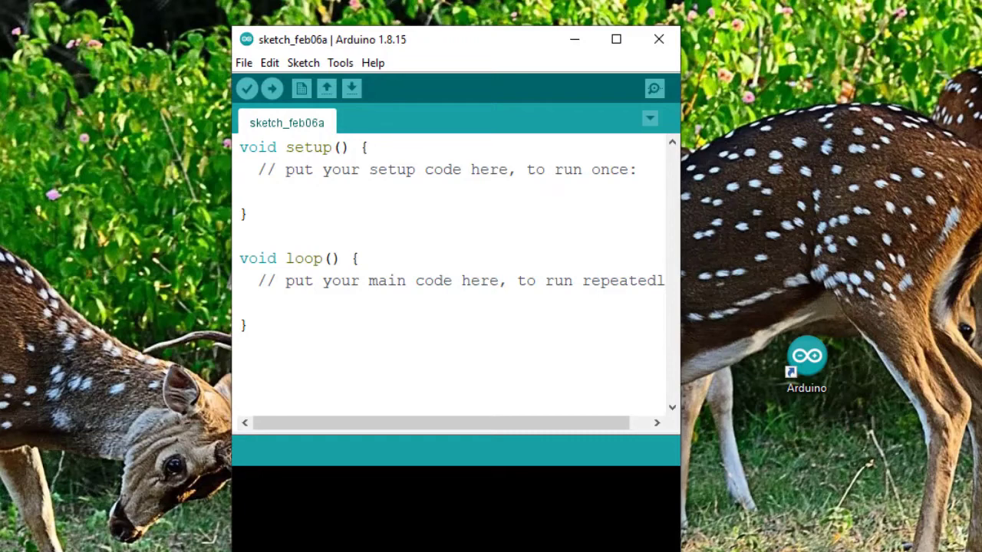
Search Library Manager for 'adafruit ssd1306' and start installing Adafruit SSD1306 2.5.1.
{"action": "left_click", "coordinate": [241, 147]}
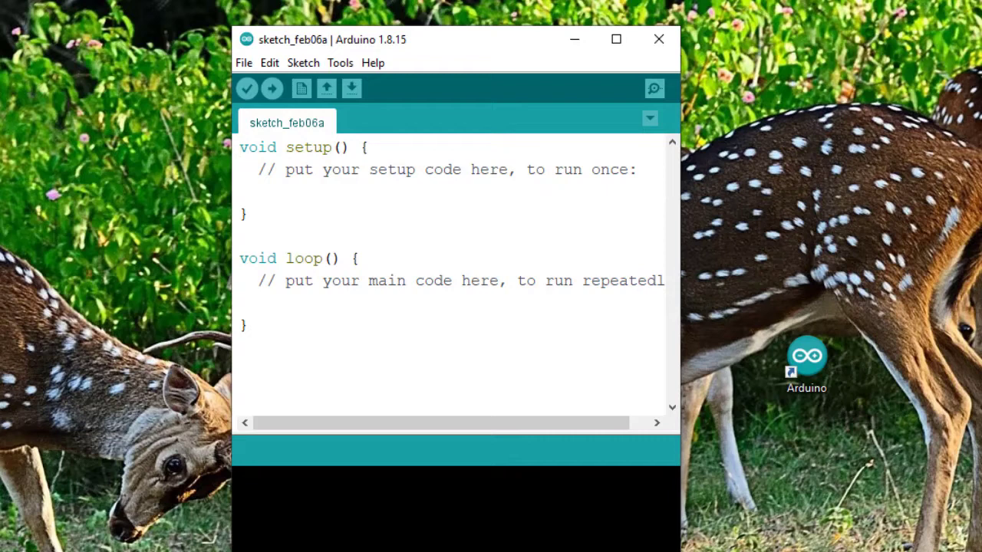
{"action": "left_click", "coordinate": [240, 147]}
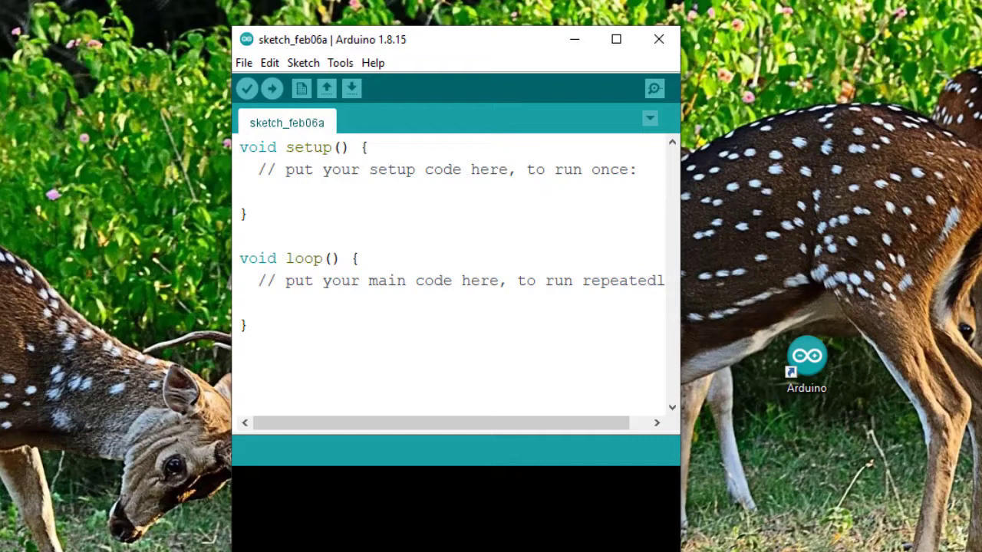
{"action": "left_click", "coordinate": [240, 148]}
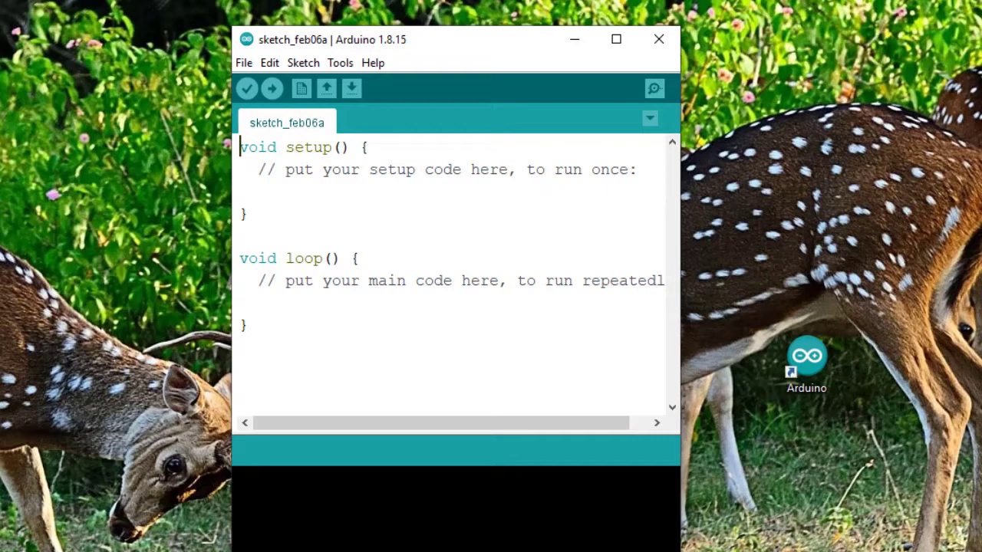
{"action": "left_click", "coordinate": [302, 62]}
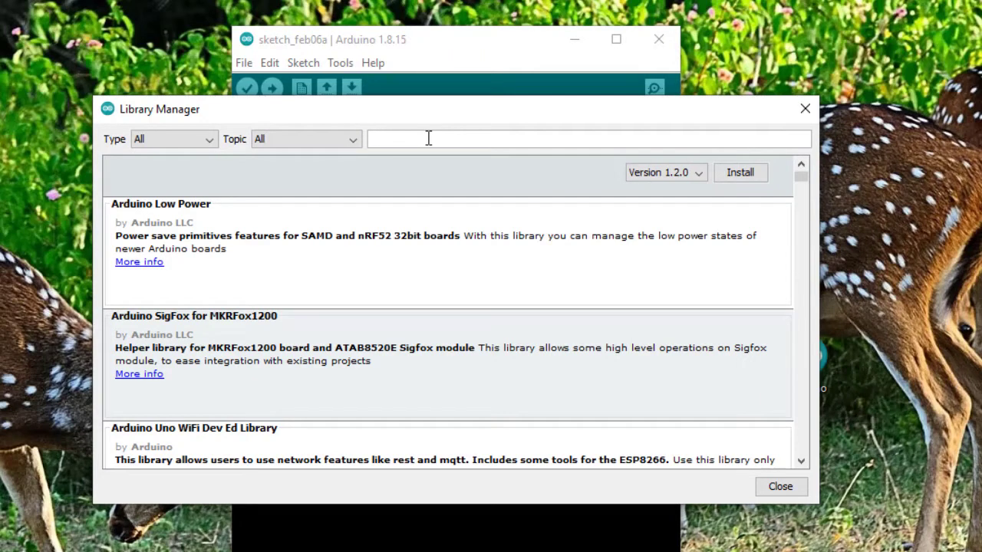
{"action": "type", "text": "adafruit ssd1306"}
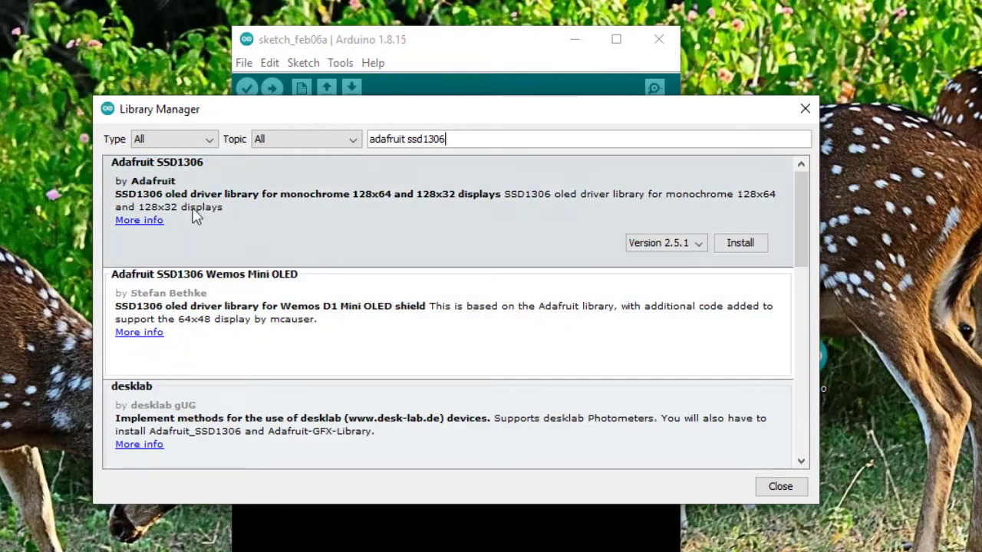
{"action": "mouse_move", "coordinate": [426, 269]}
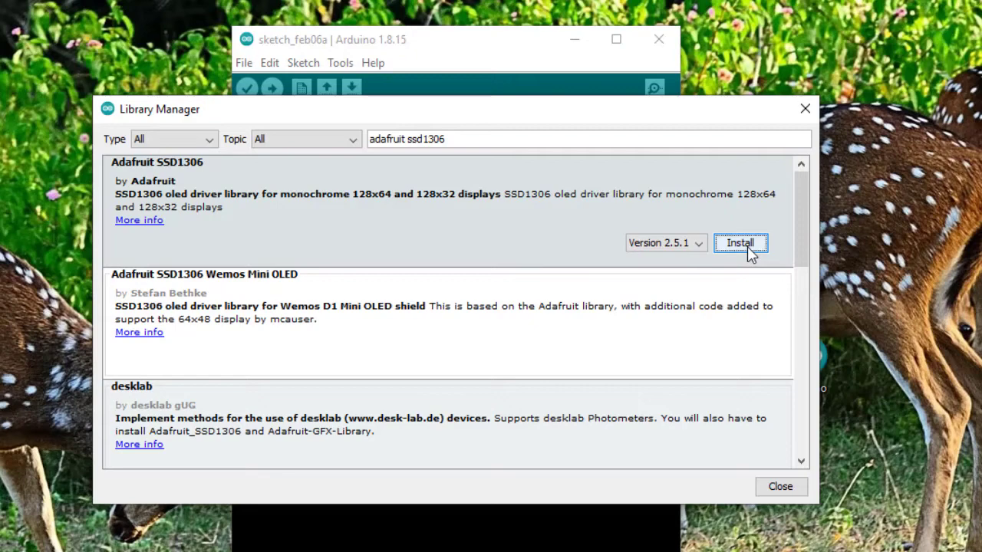
{"action": "left_click", "coordinate": [739, 243]}
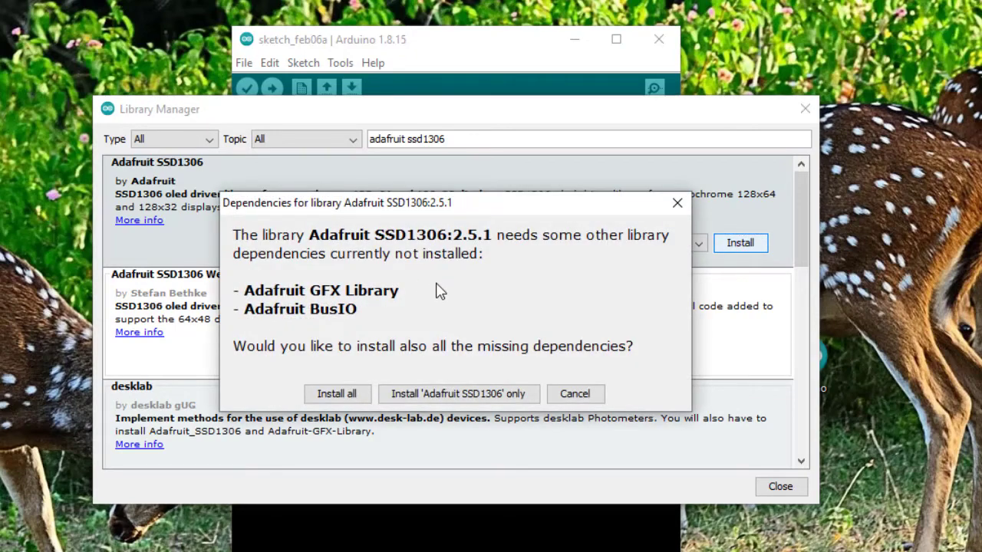
{"action": "mouse_move", "coordinate": [410, 254]}
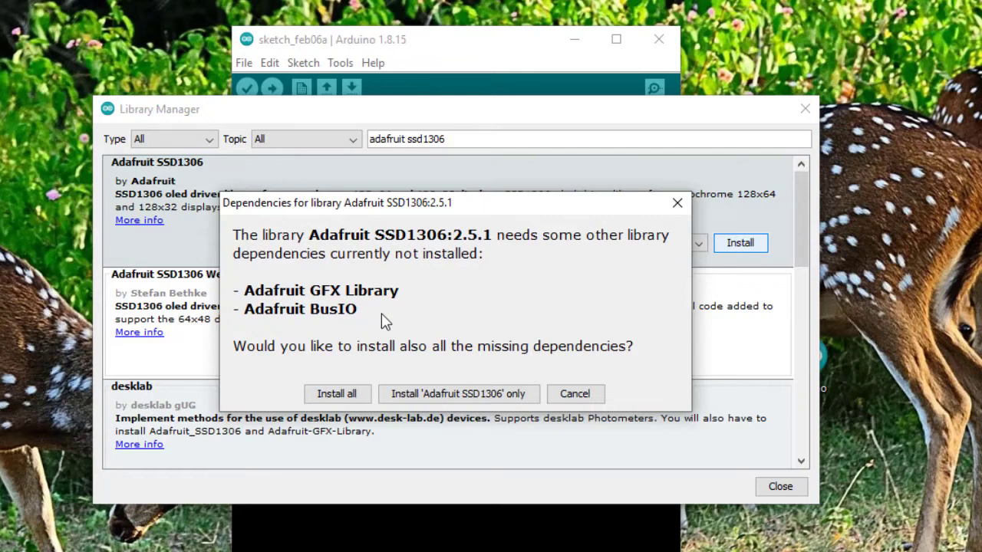
{"action": "mouse_move", "coordinate": [458, 157]}
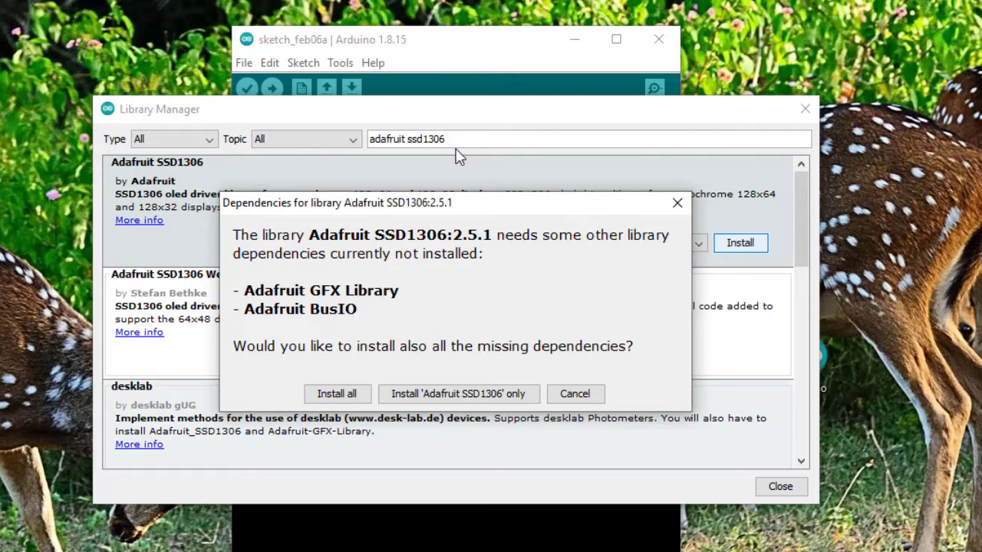
{"action": "mouse_move", "coordinate": [380, 315]}
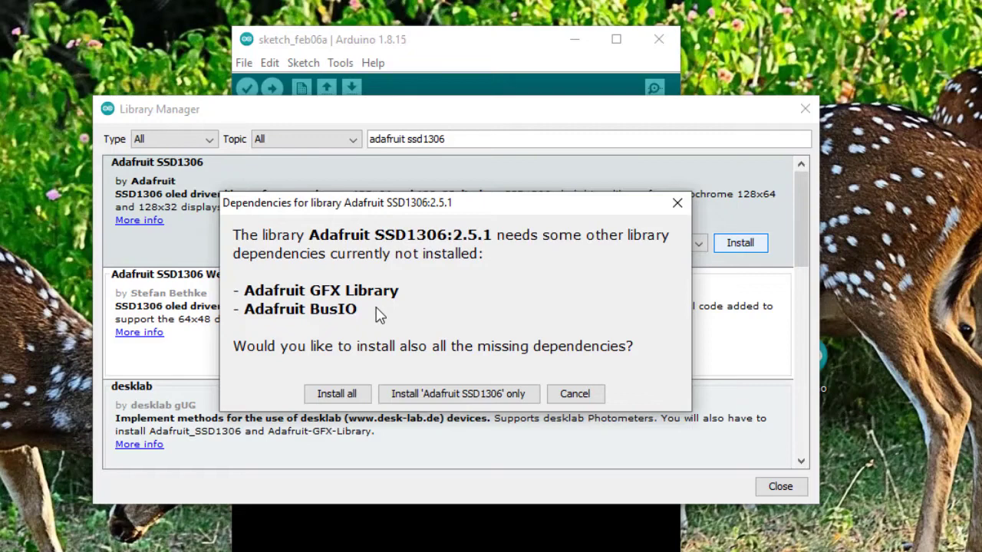
{"action": "mouse_move", "coordinate": [420, 320]}
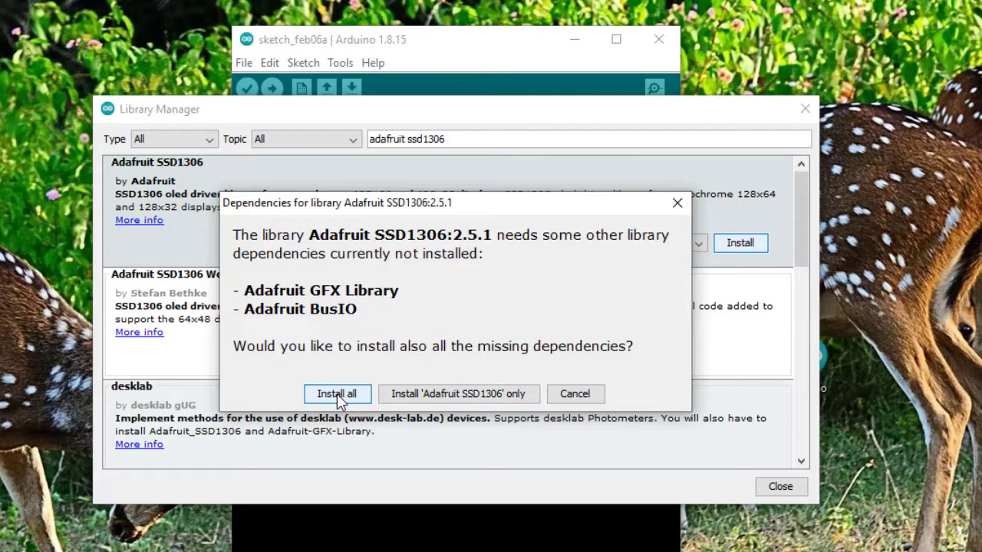
Install Adafruit SSD1306 together with its missing GFX and BusIO dependencies.
{"action": "left_click", "coordinate": [337, 393]}
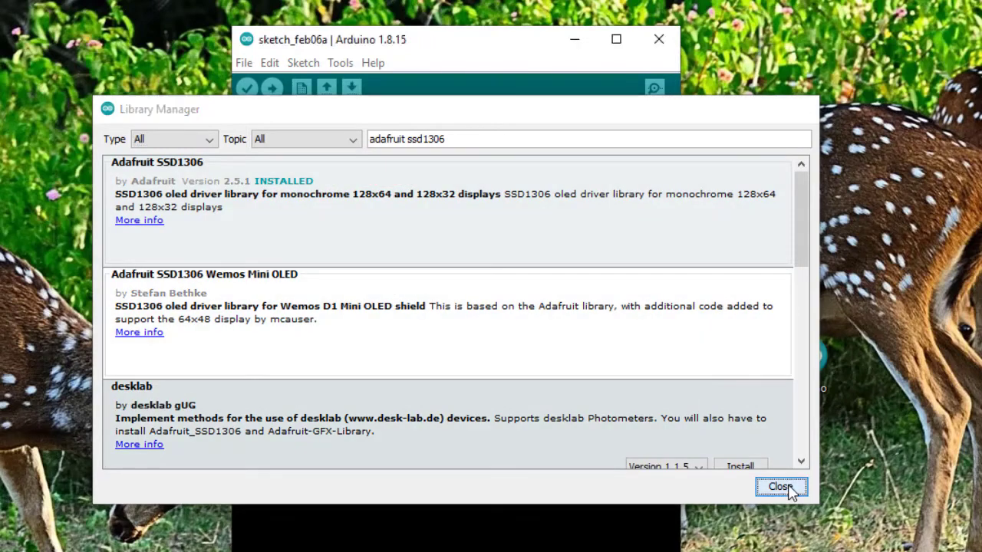
Close Library Manager and scroll through the sketch_mar30a code that prints 'Silence&Progress'.
{"action": "left_click", "coordinate": [780, 487]}
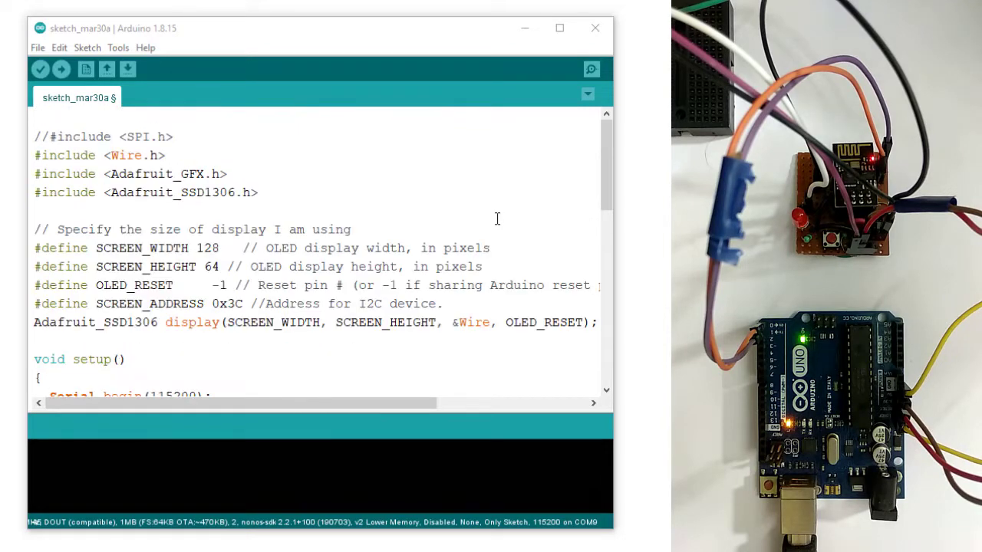
{"action": "scroll", "scroll_direction": "down", "scroll_amount": 3}
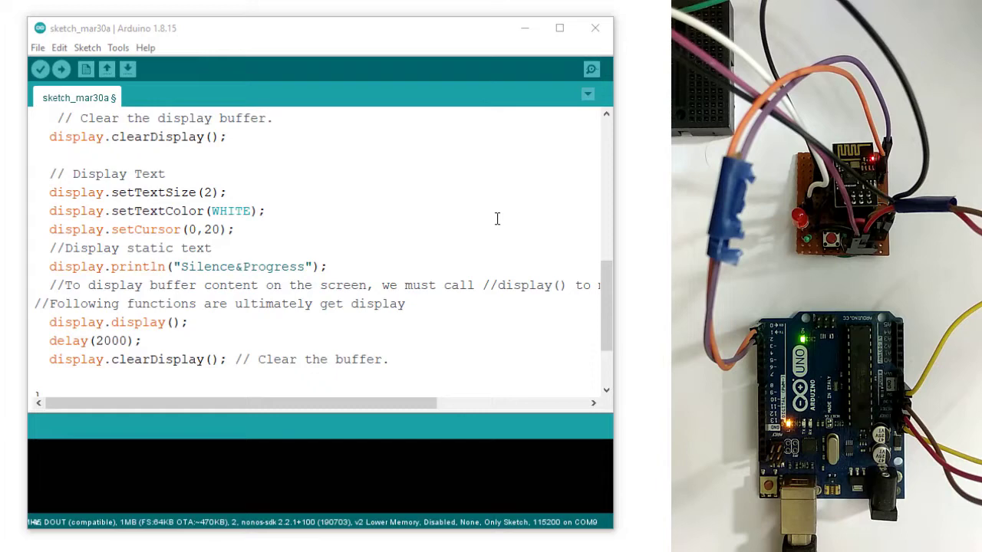
{"action": "scroll", "scroll_direction": "down", "scroll_amount": 3}
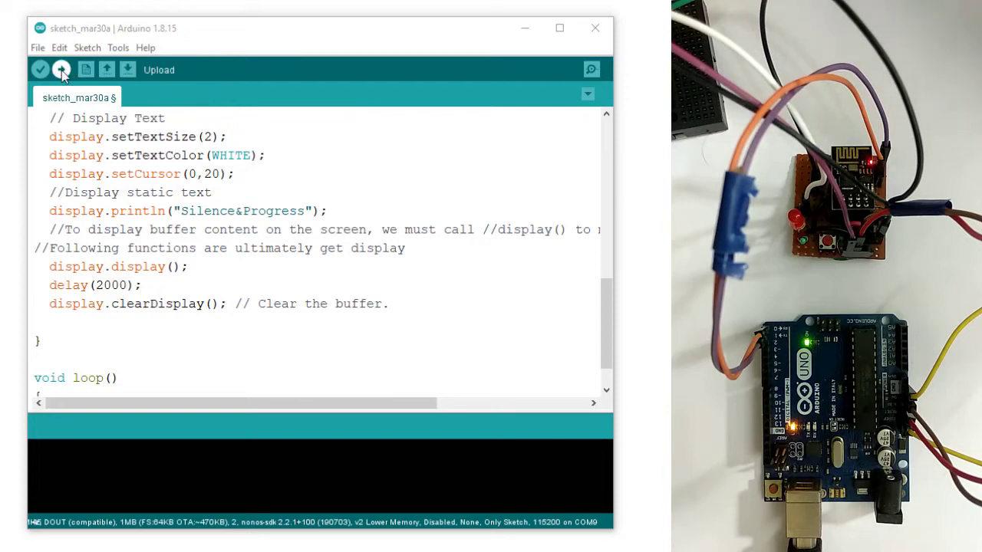
{"action": "left_click", "coordinate": [61, 70]}
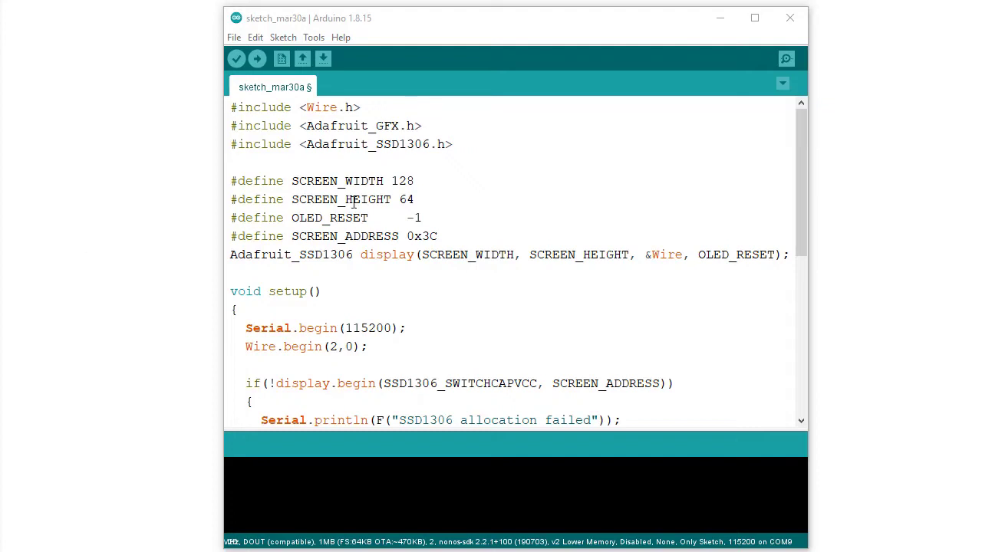
{"action": "triple_click", "coordinate": [295, 107]}
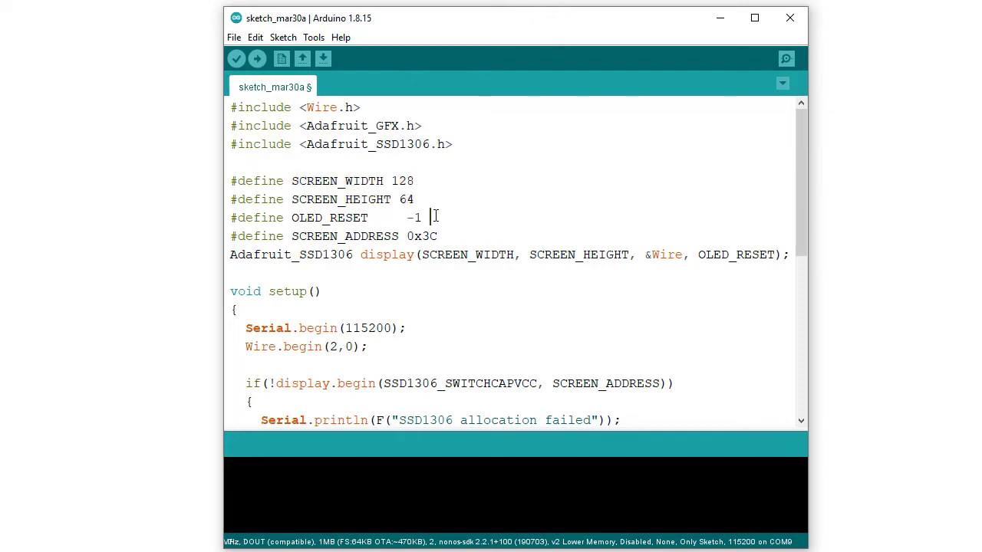
{"action": "triple_click", "coordinate": [329, 217]}
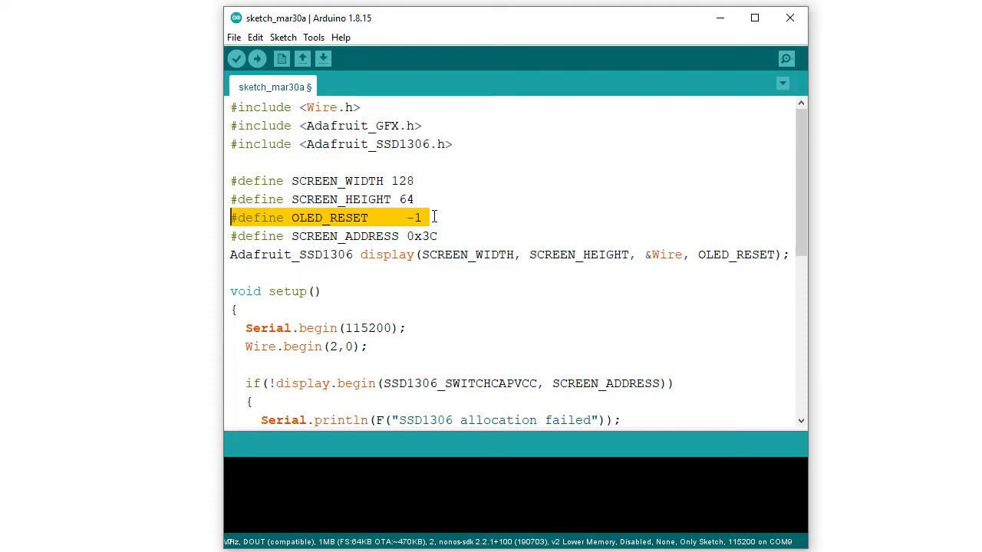
{"action": "left_click", "coordinate": [345, 237]}
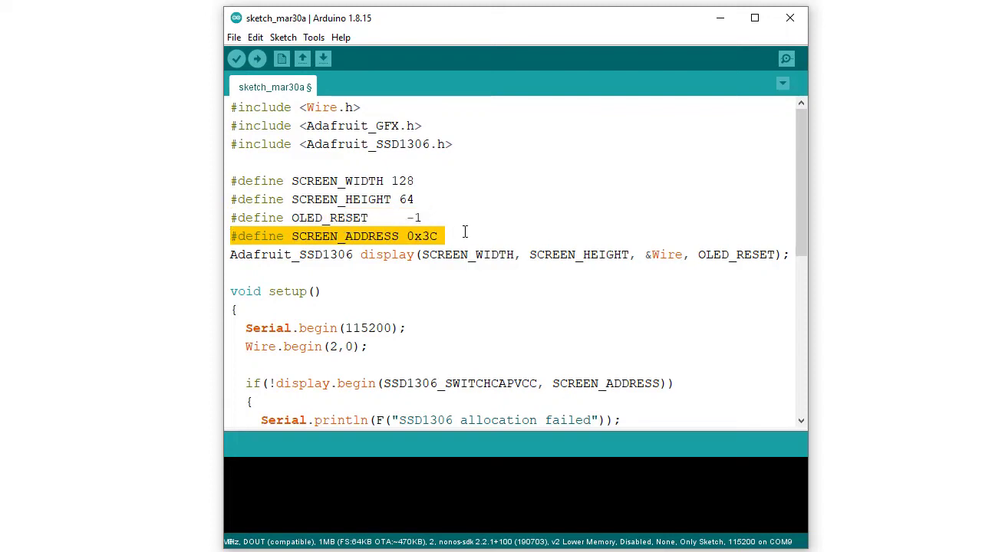
{"action": "mouse_move", "coordinate": [494, 223]}
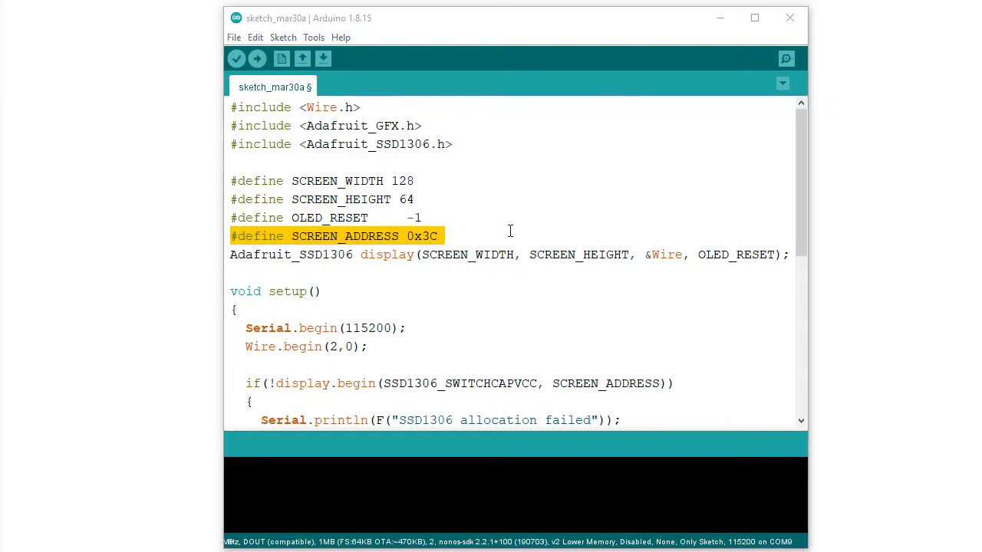
{"action": "mouse_move", "coordinate": [448, 243]}
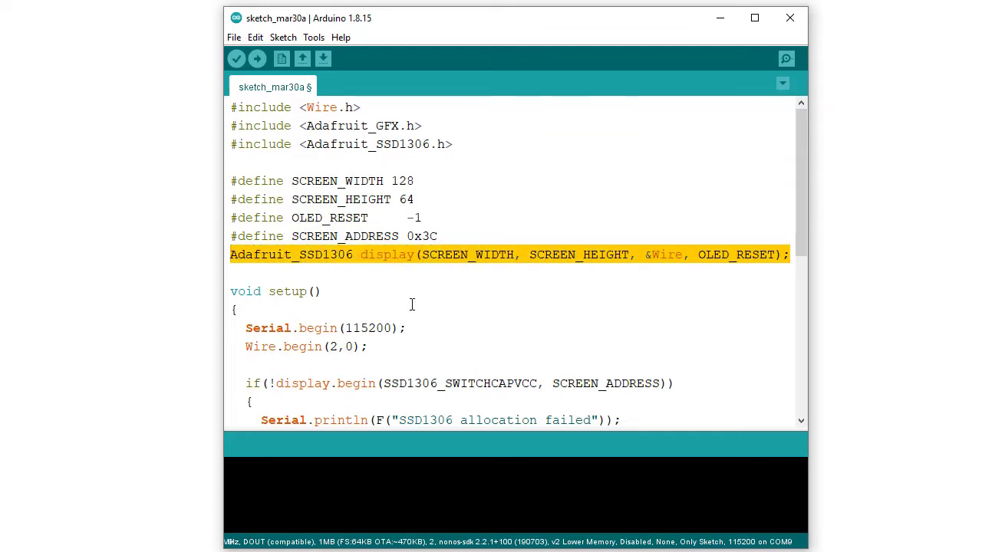
{"action": "mouse_move", "coordinate": [461, 306]}
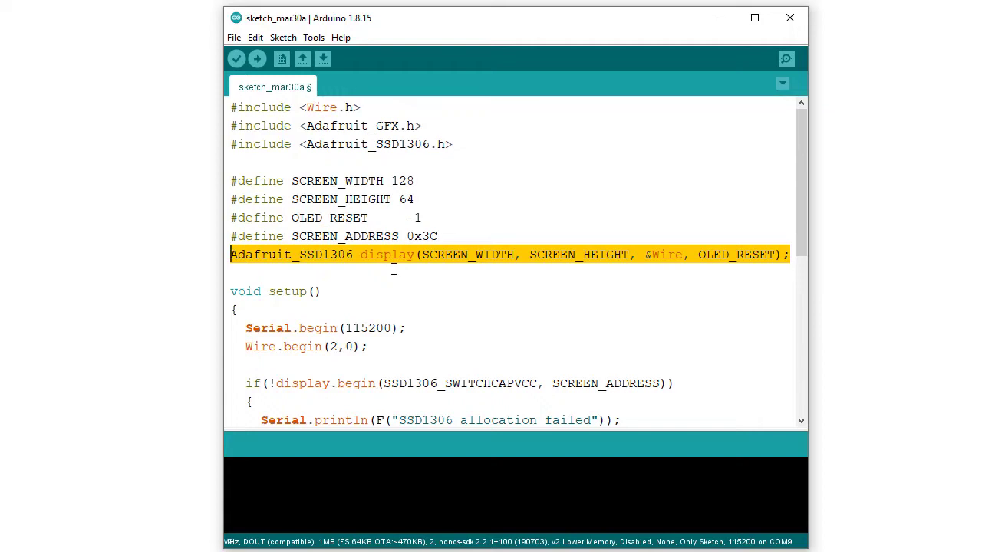
{"action": "mouse_move", "coordinate": [437, 269]}
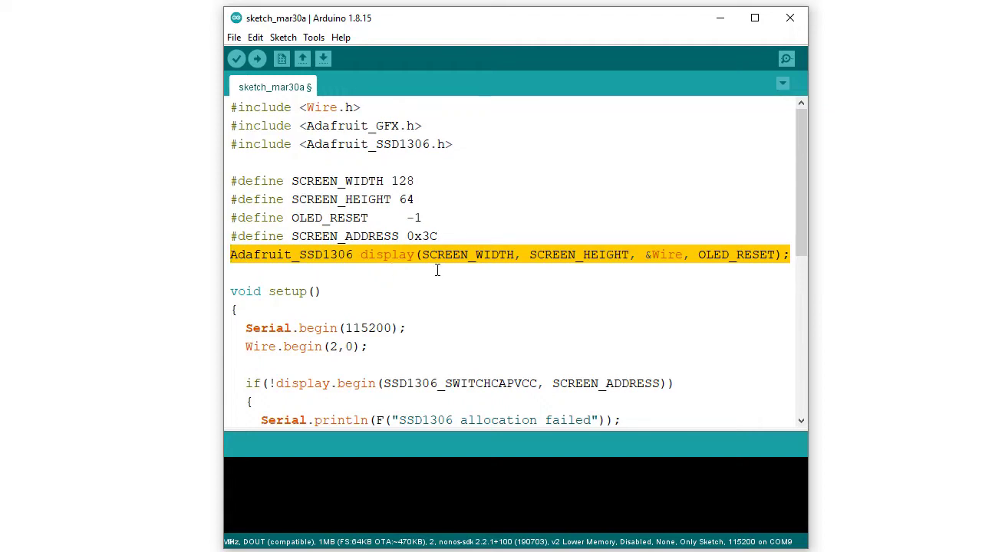
{"action": "double_click", "coordinate": [539, 254]}
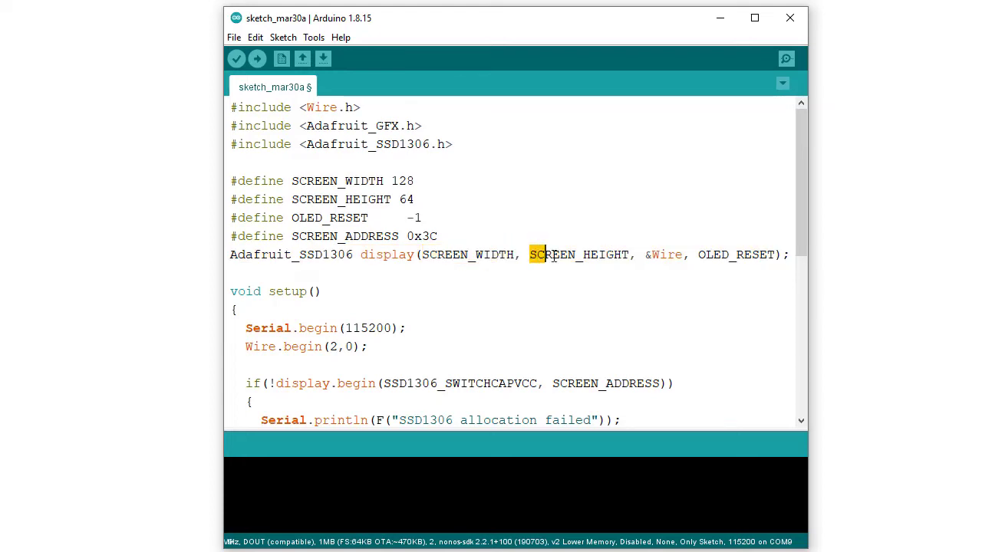
{"action": "double_click", "coordinate": [579, 254]}
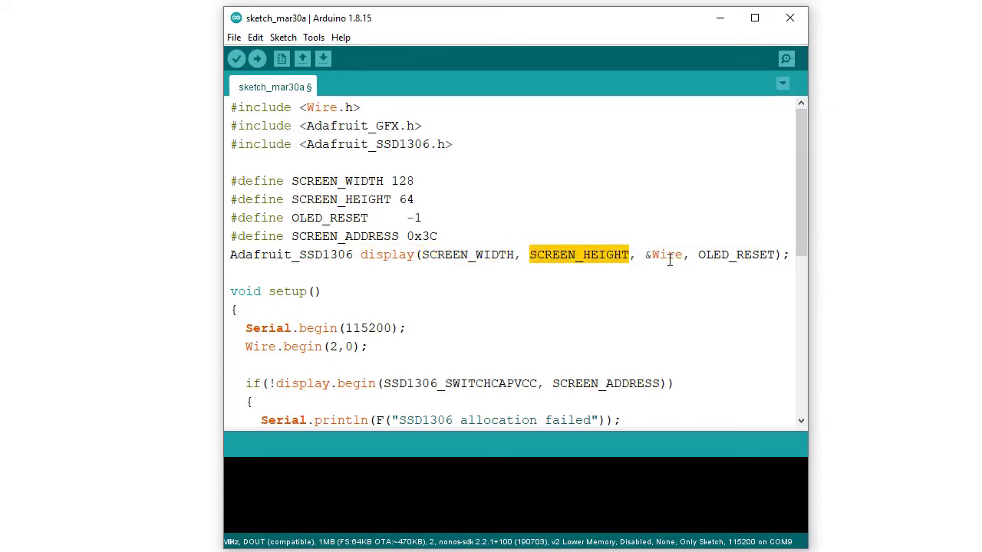
{"action": "left_click", "coordinate": [566, 329]}
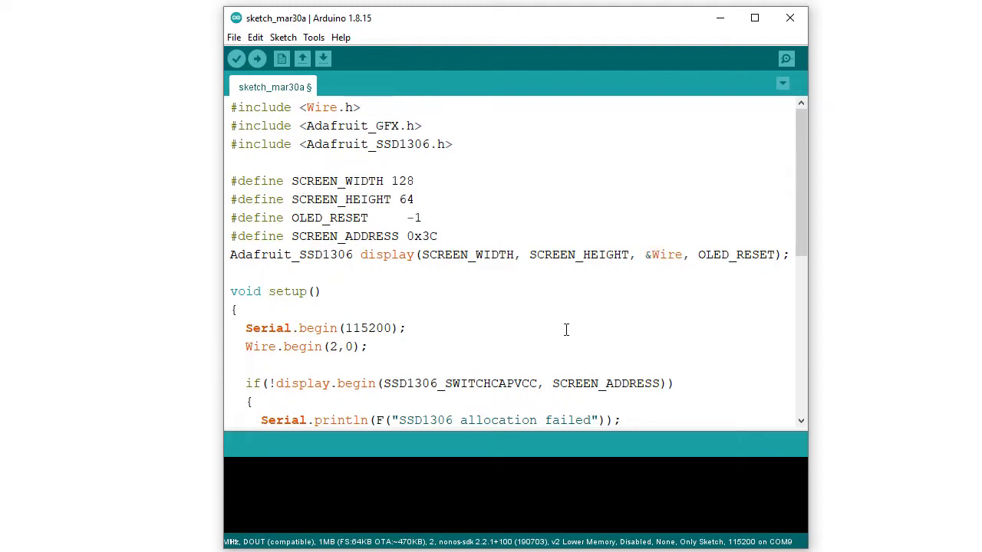
{"action": "scroll", "scroll_direction": "down", "scroll_amount": 3}
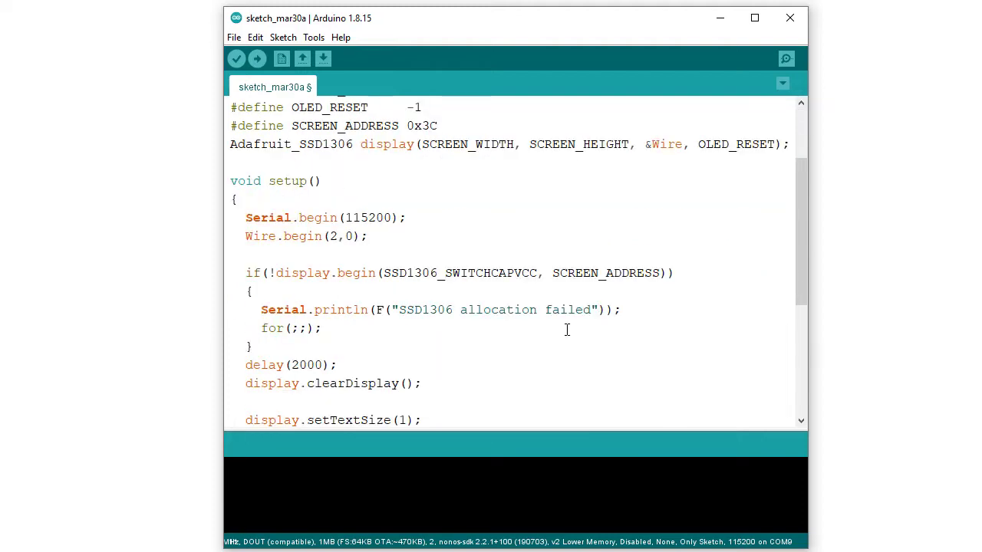
{"action": "triple_click", "coordinate": [322, 218]}
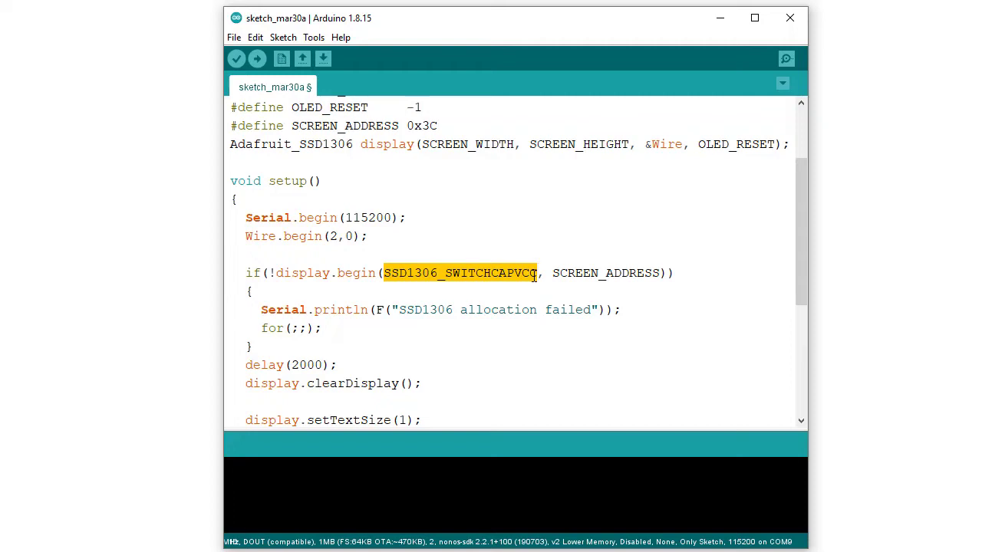
{"action": "mouse_move", "coordinate": [555, 280]}
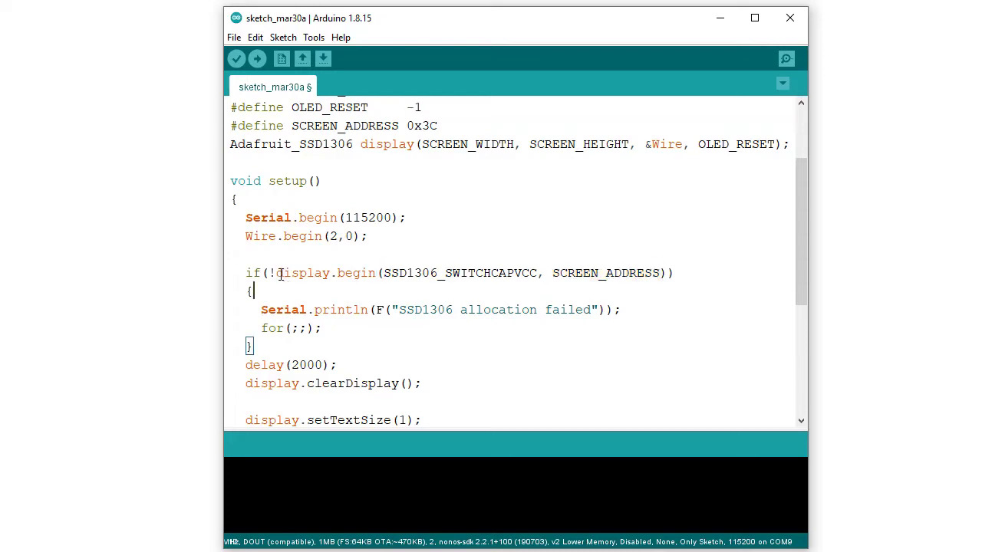
{"action": "double_click", "coordinate": [326, 273]}
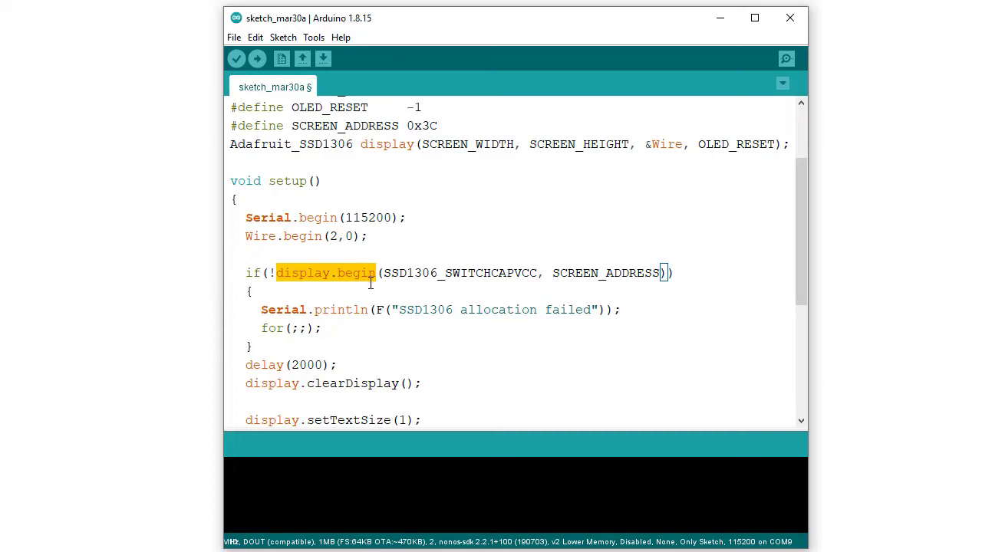
{"action": "mouse_move", "coordinate": [371, 296]}
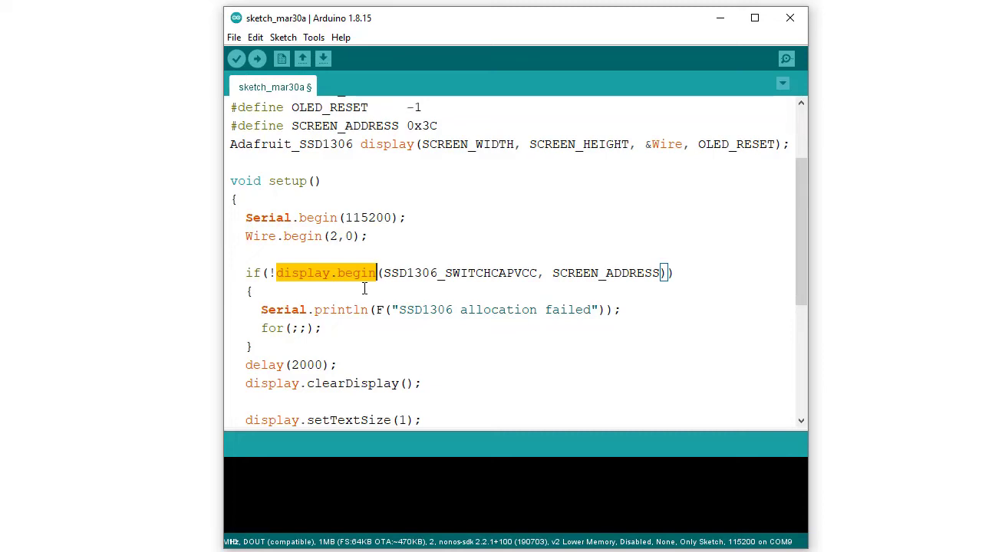
{"action": "left_click", "coordinate": [278, 272]}
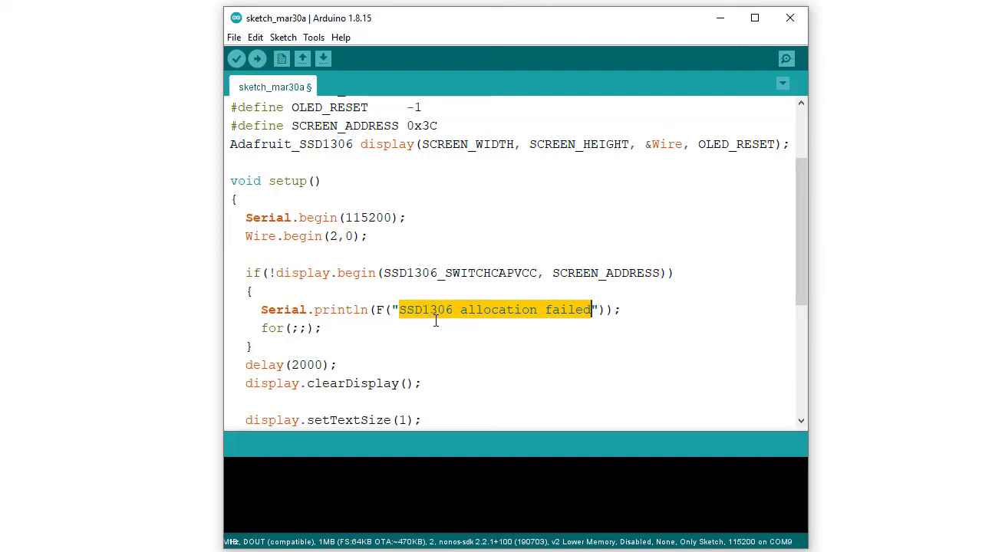
{"action": "mouse_move", "coordinate": [600, 336]}
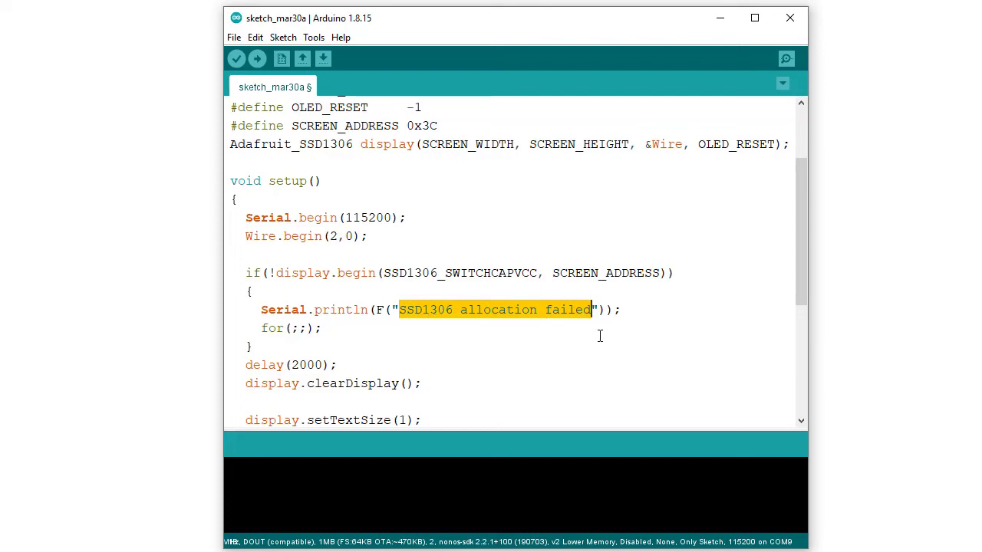
{"action": "scroll", "scroll_direction": "down", "scroll_amount": 3}
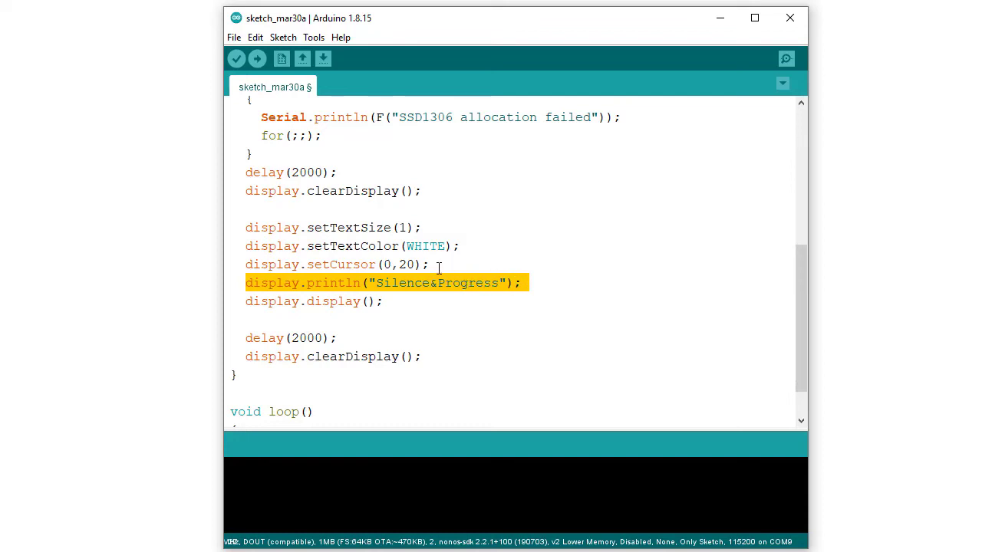
{"action": "mouse_move", "coordinate": [437, 265]}
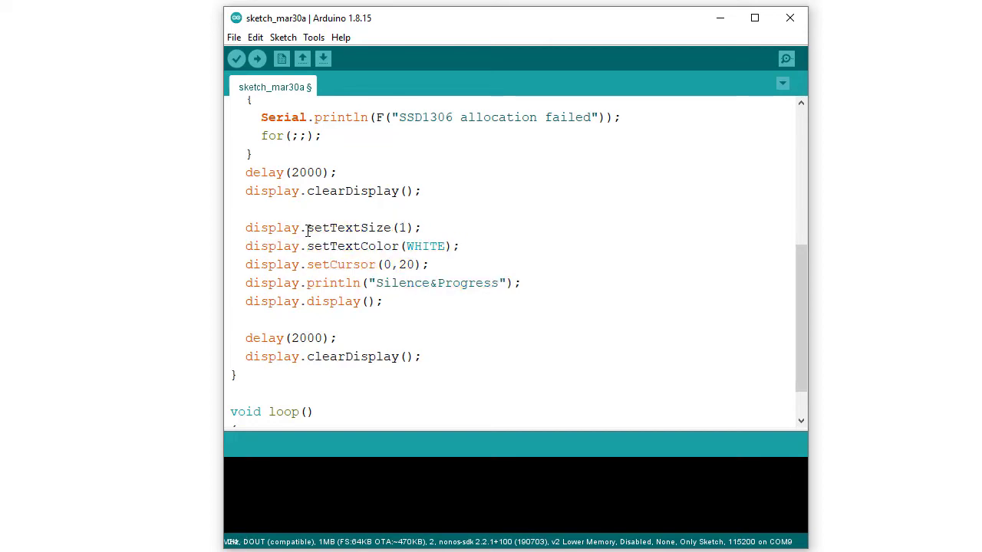
{"action": "double_click", "coordinate": [347, 227]}
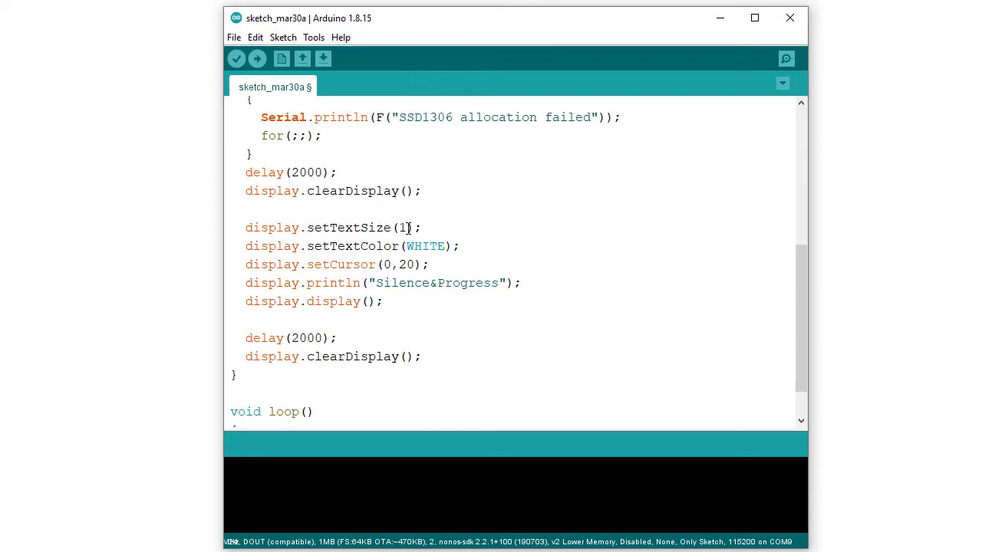
{"action": "double_click", "coordinate": [401, 227]}
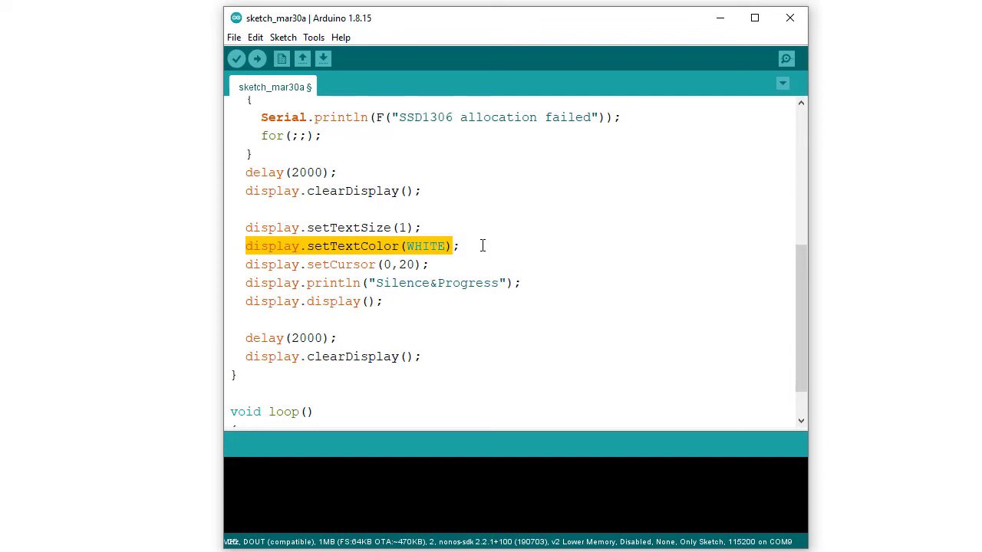
{"action": "left_click", "coordinate": [407, 246]}
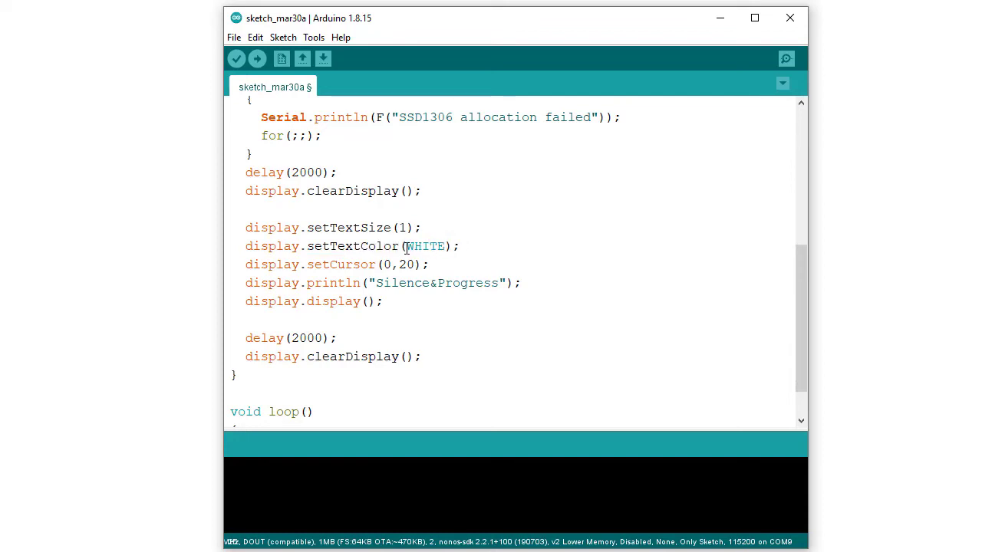
{"action": "double_click", "coordinate": [425, 246]}
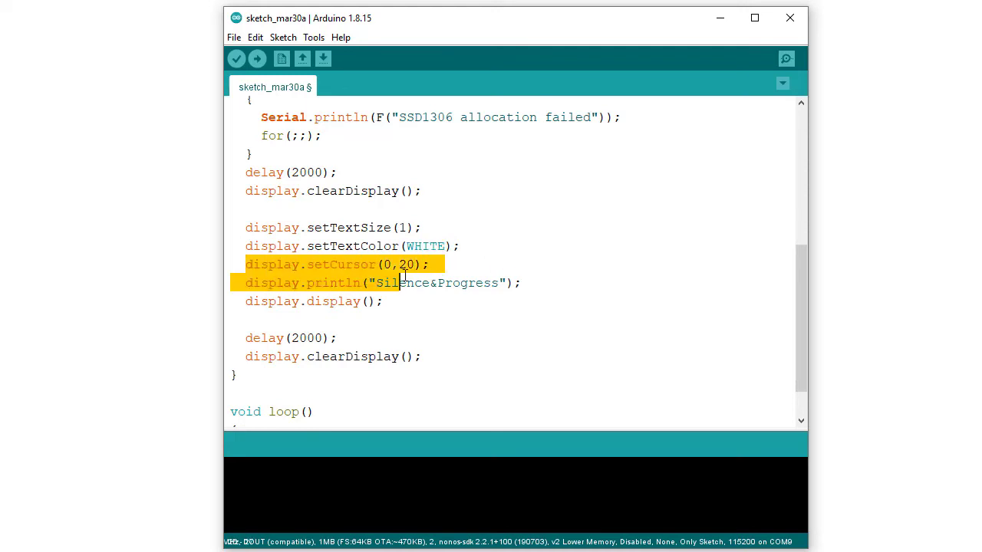
{"action": "left_click", "coordinate": [418, 263]}
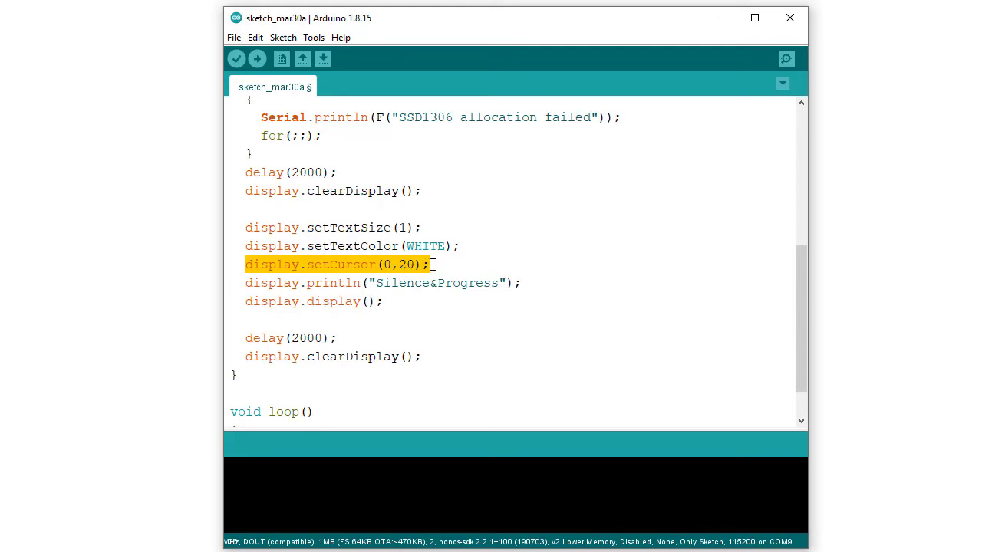
{"action": "left_click", "coordinate": [417, 264]}
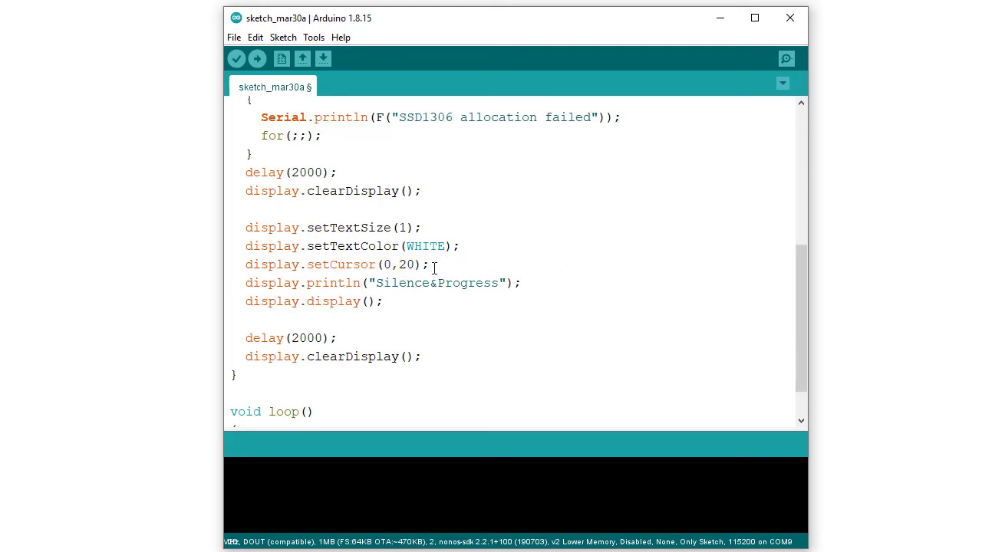
{"action": "left_click_drag", "start_coordinate": [249, 227], "coordinate": [429, 265]}
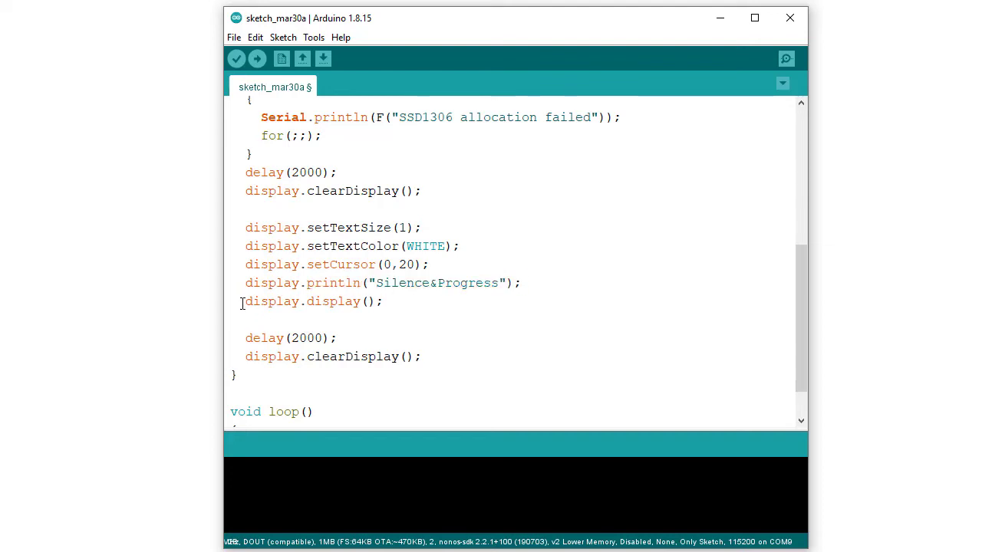
{"action": "triple_click", "coordinate": [315, 301]}
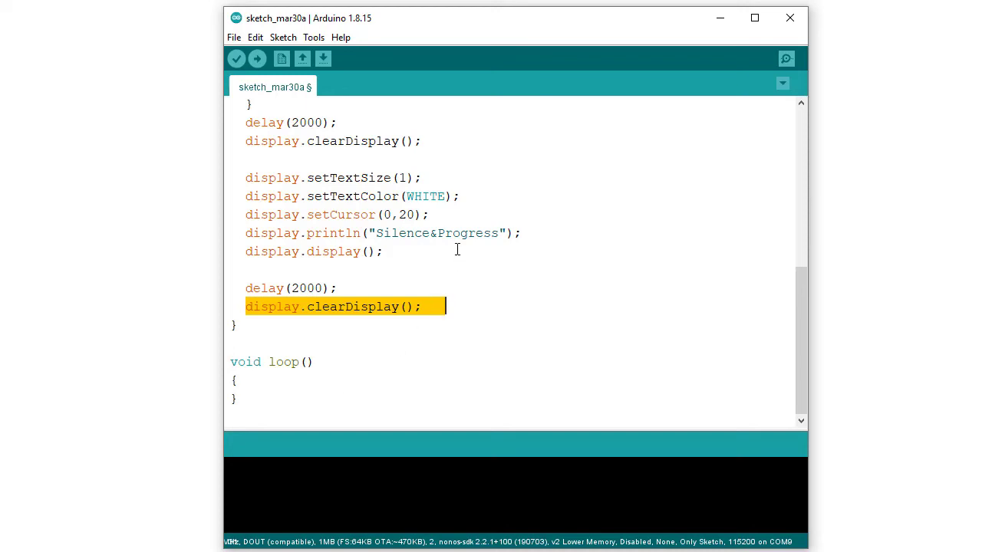
{"action": "mouse_move", "coordinate": [487, 259]}
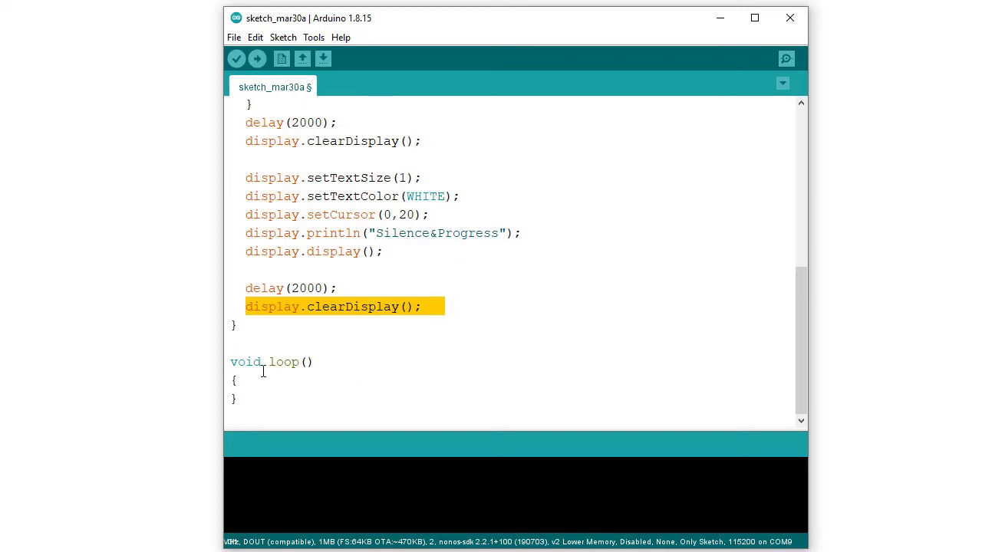
{"action": "double_click", "coordinate": [283, 362]}
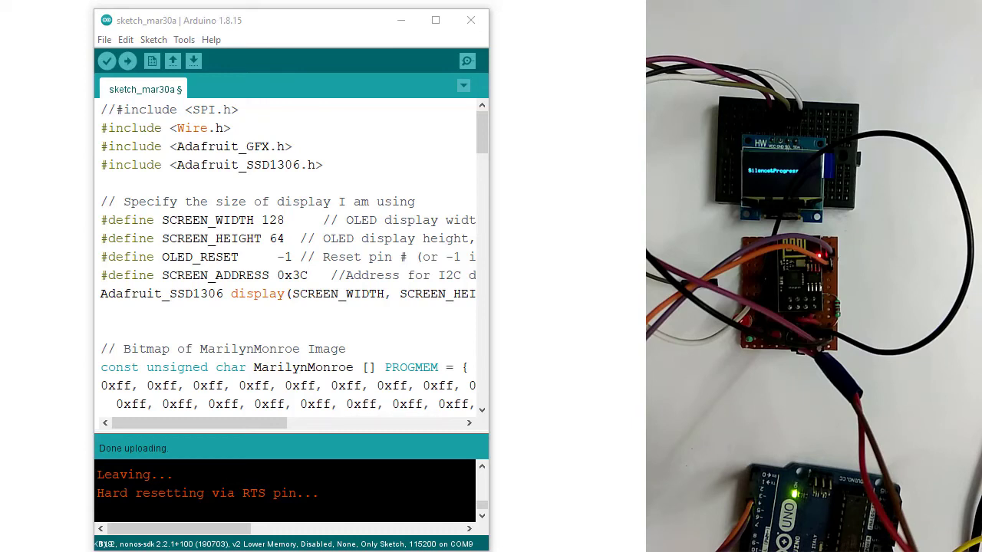
Compile and flash the OLED text sketch to the ESP-01 board.
{"action": "left_click", "coordinate": [128, 61]}
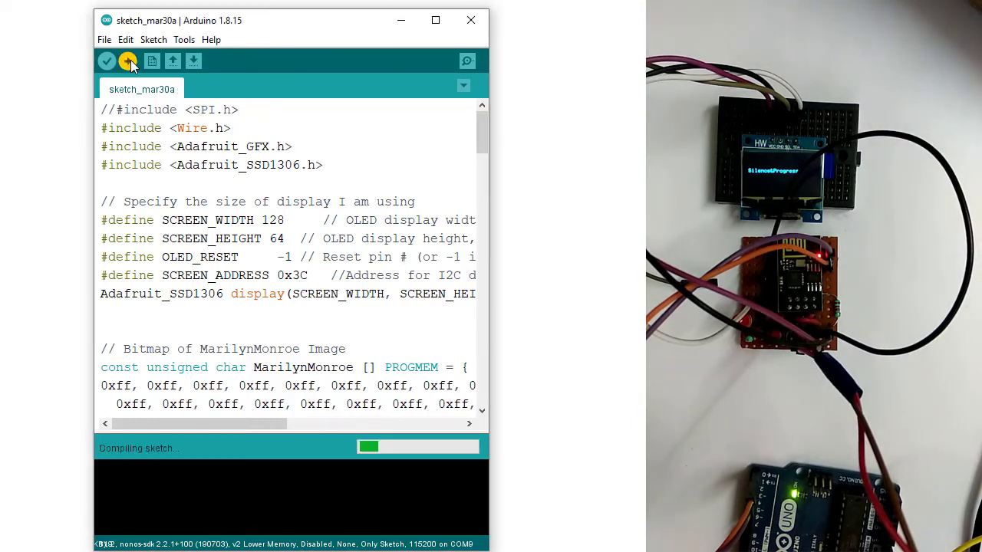
{"action": "left_click", "coordinate": [128, 60]}
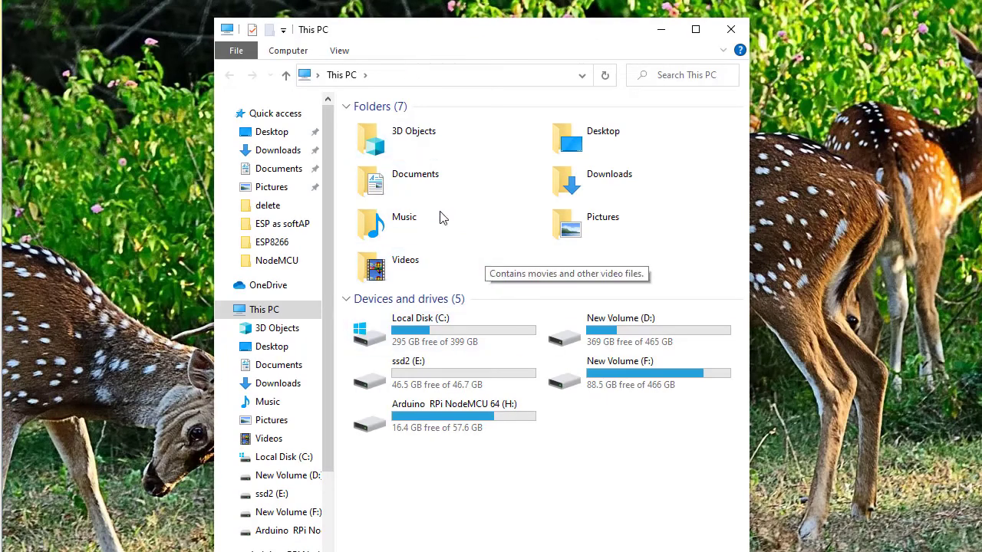
{"action": "mouse_move", "coordinate": [414, 182]}
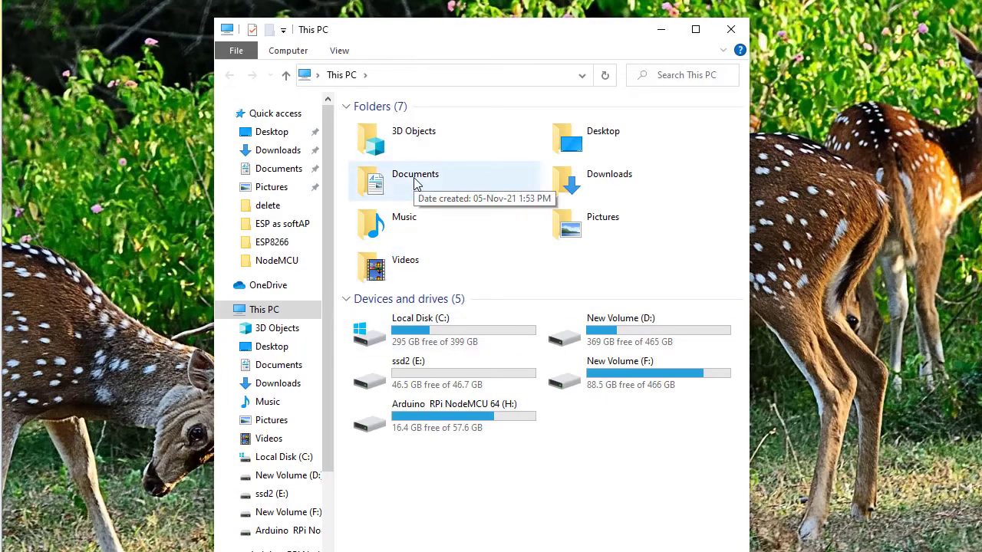
Open Adafruit_SSD1306.h from Documents > Arduino > libraries > Adafruit_SSD1306 in Notepad.
{"action": "double_click", "coordinate": [415, 182]}
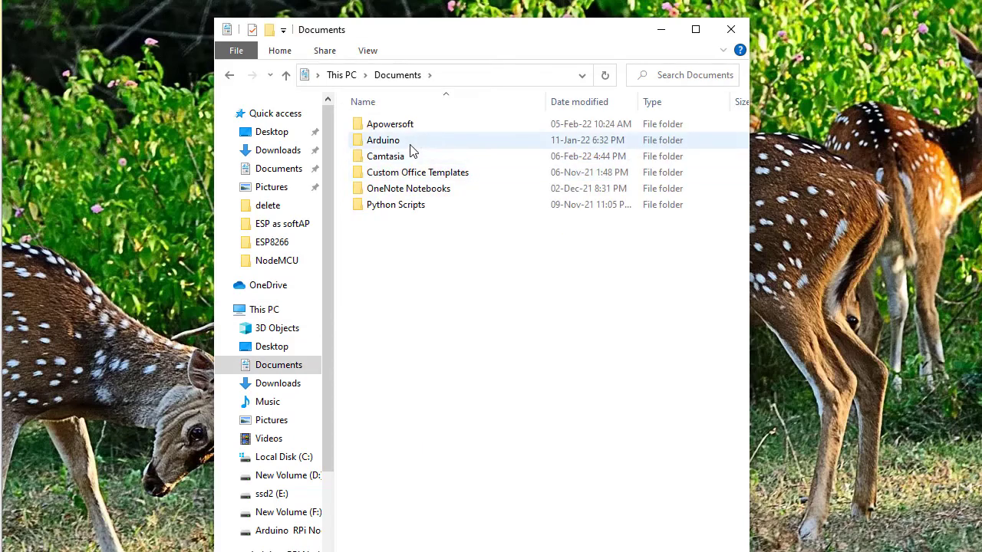
{"action": "double_click", "coordinate": [383, 140]}
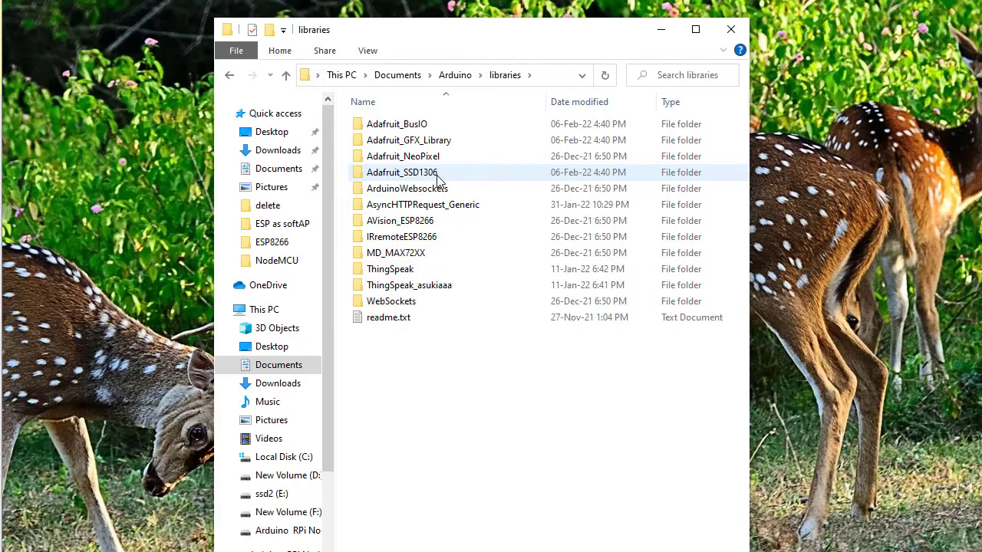
{"action": "left_click", "coordinate": [401, 172]}
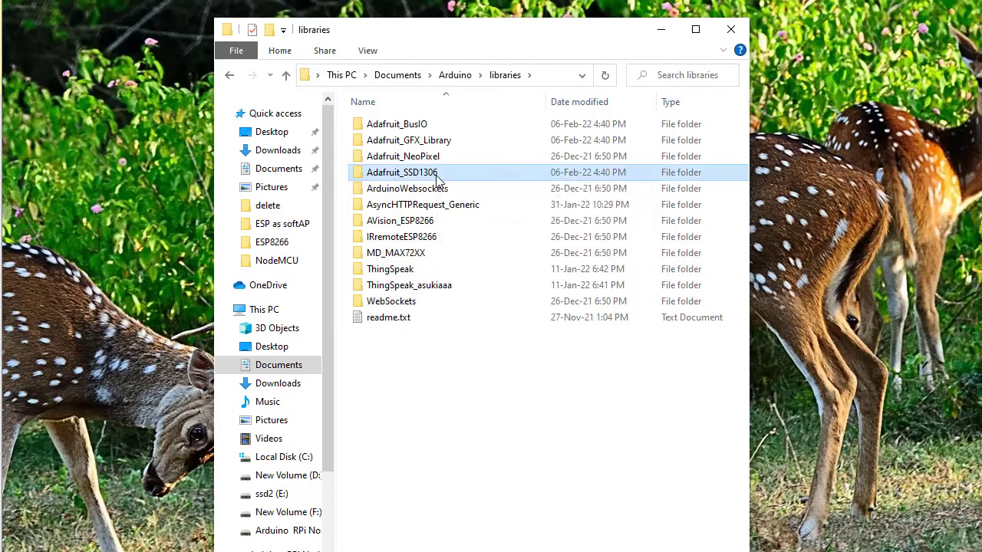
{"action": "double_click", "coordinate": [401, 171]}
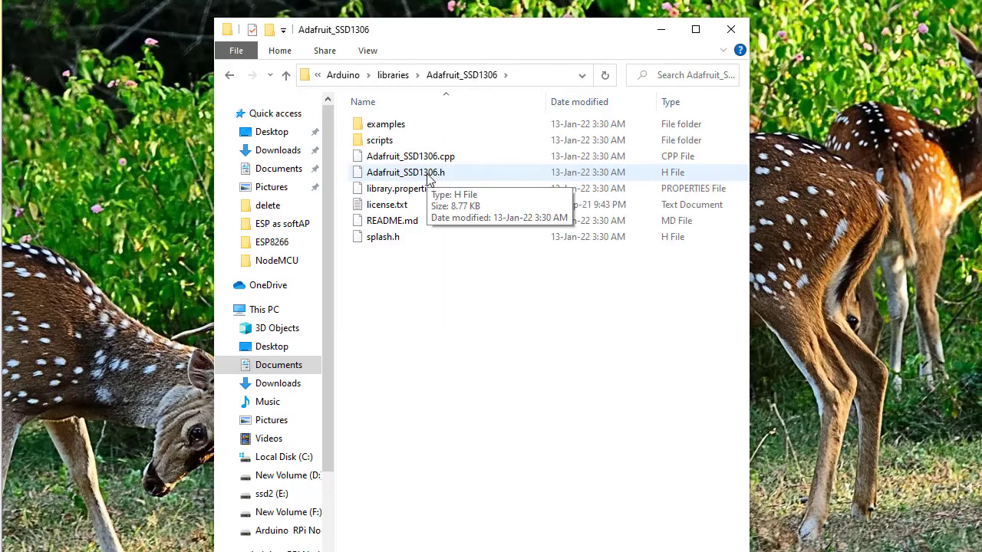
{"action": "right_click", "coordinate": [405, 172]}
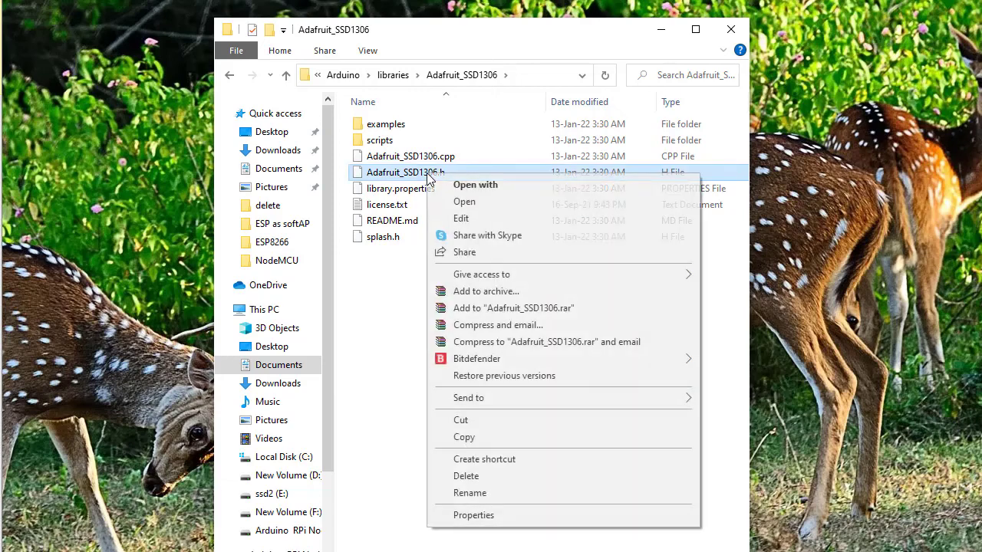
{"action": "mouse_move", "coordinate": [491, 206]}
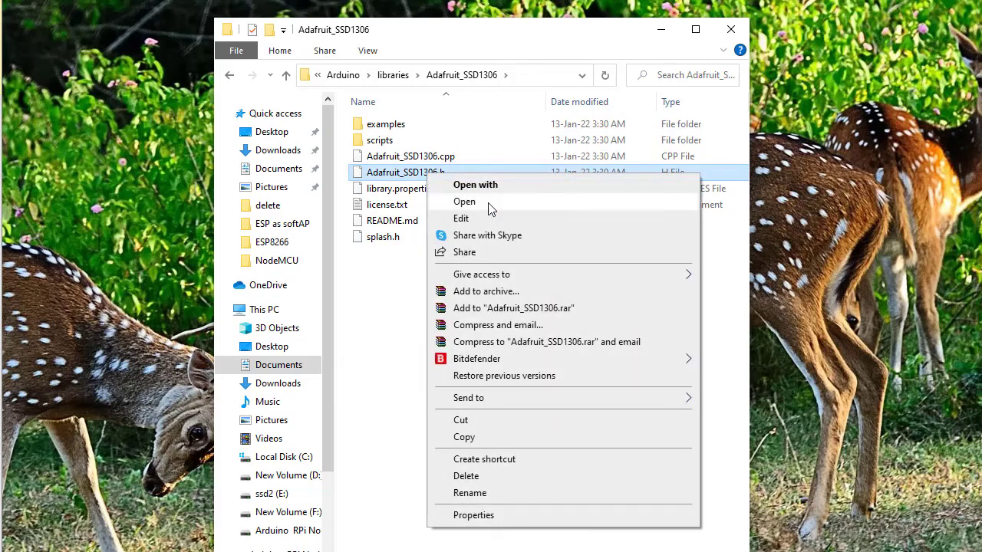
{"action": "left_click", "coordinate": [464, 200]}
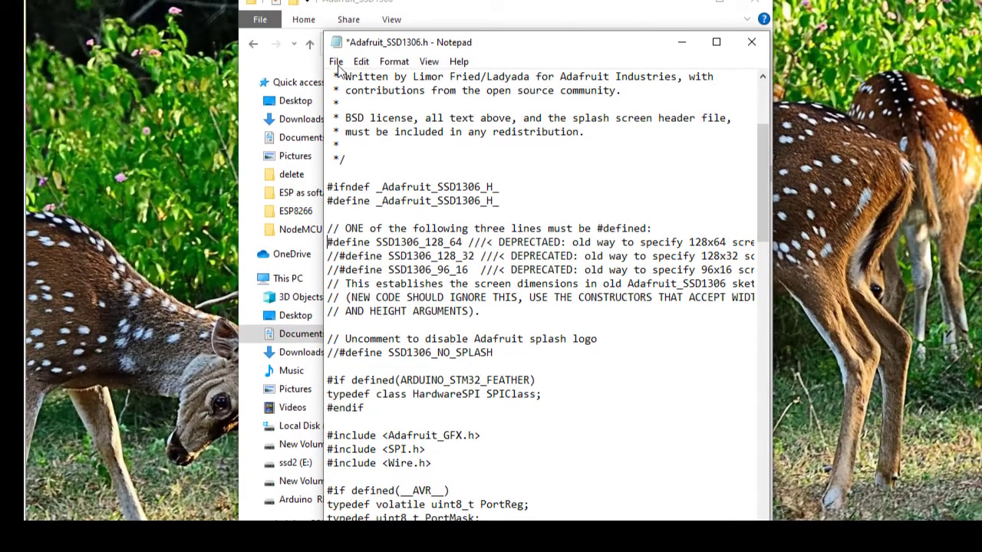
Open Notepad's File menu to save the header with SSD1306_128_64 uncommented.
{"action": "left_click", "coordinate": [335, 62]}
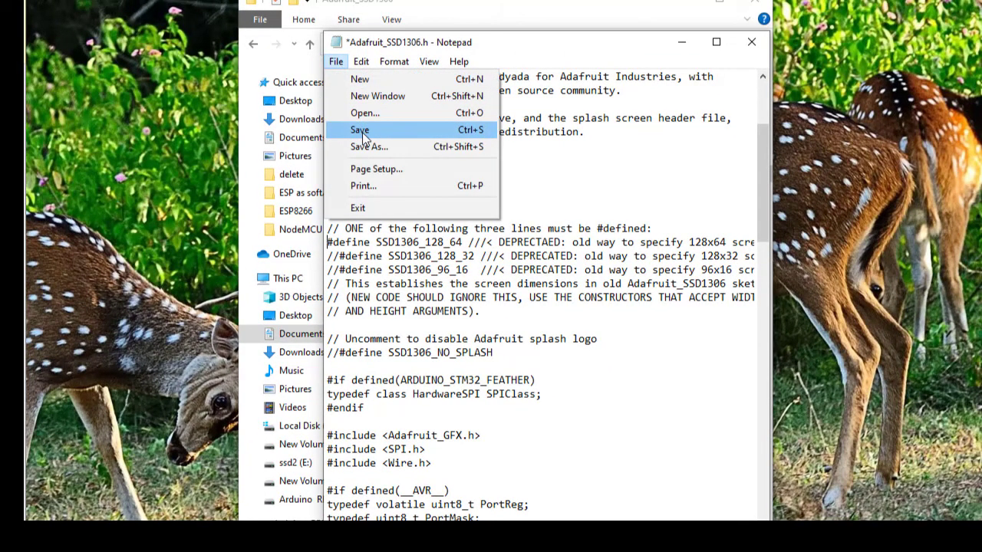